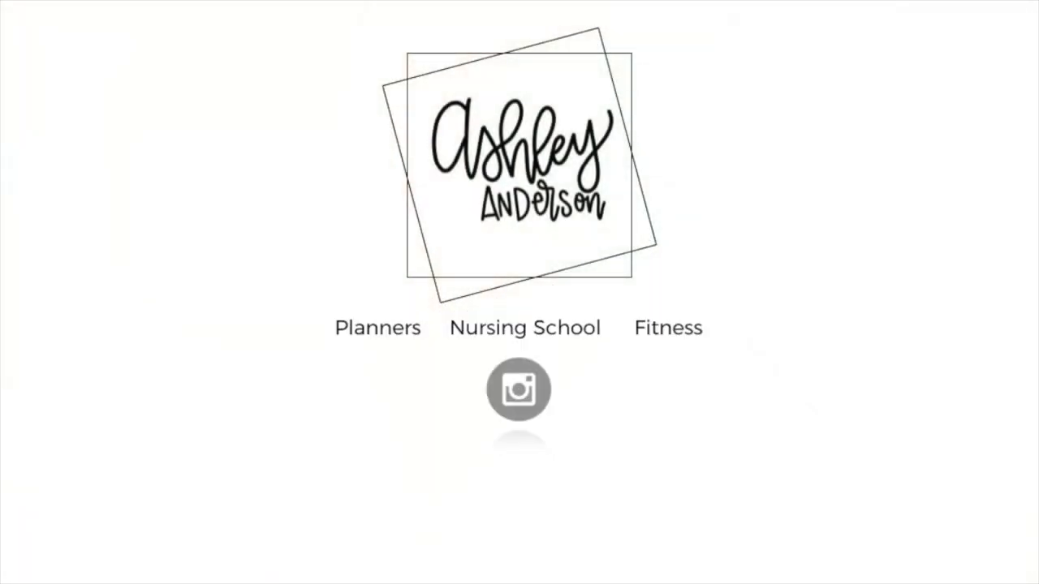
left_click(519, 389)
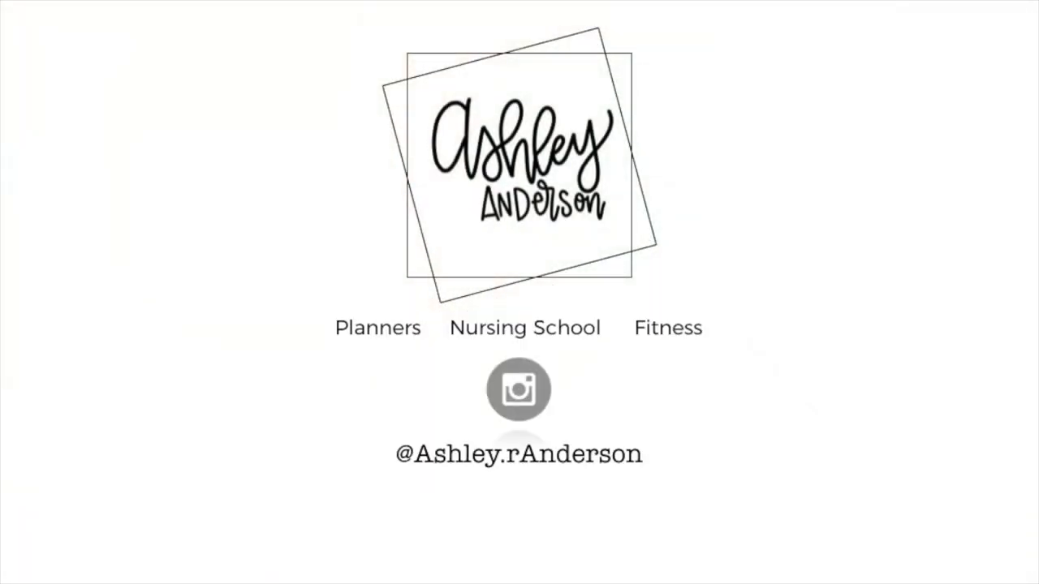